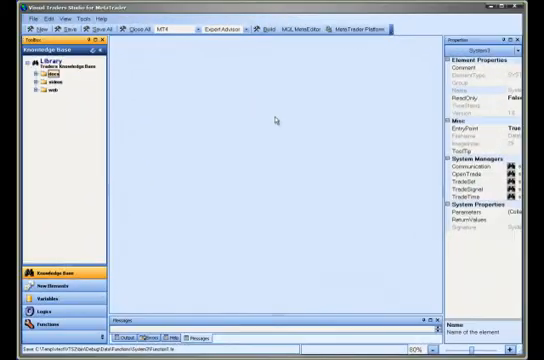
mouse_move(266, 182)
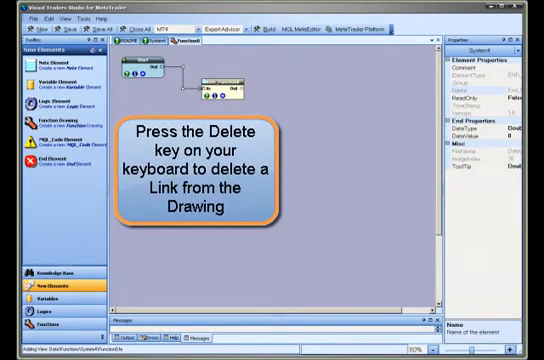
Step: Delete the link from the Start element's Out connector to the neighbouring element
key("Delete")
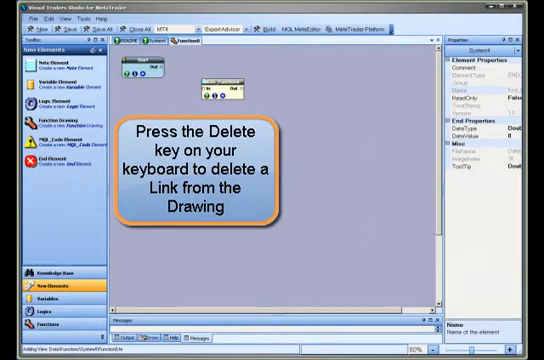
key("Delete")
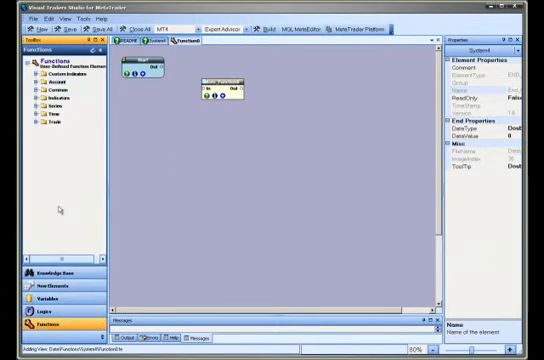
Step: Place the iAC indicator from Indicators and a Node element on the pad
left_click(36, 99)
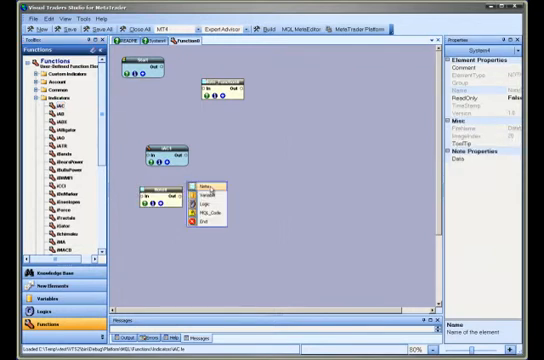
left_click(205, 186)
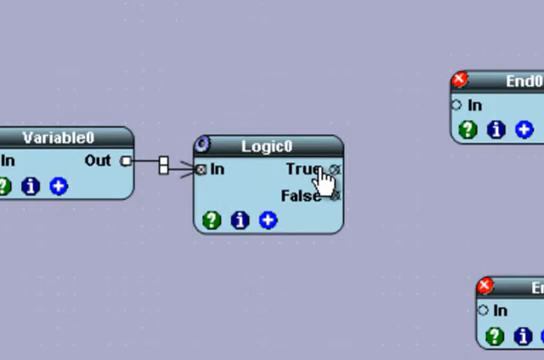
Step: Link Logic0's True output to End0's In connector
left_click_drag(330, 168, 477, 105)
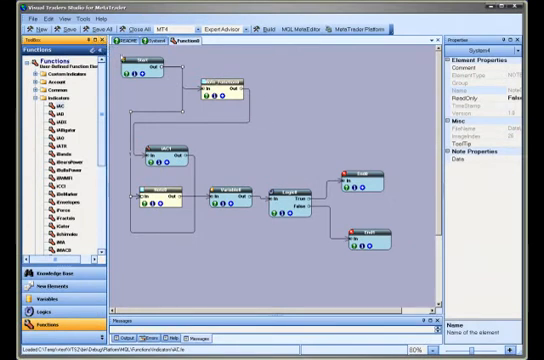
mouse_move(333, 142)
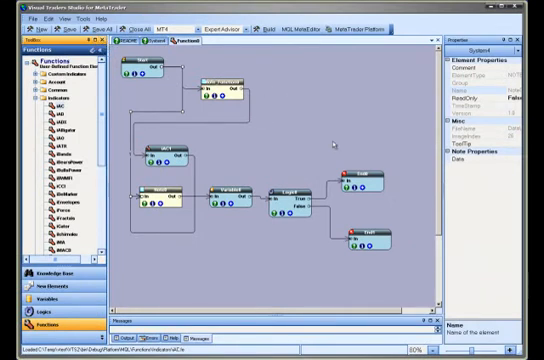